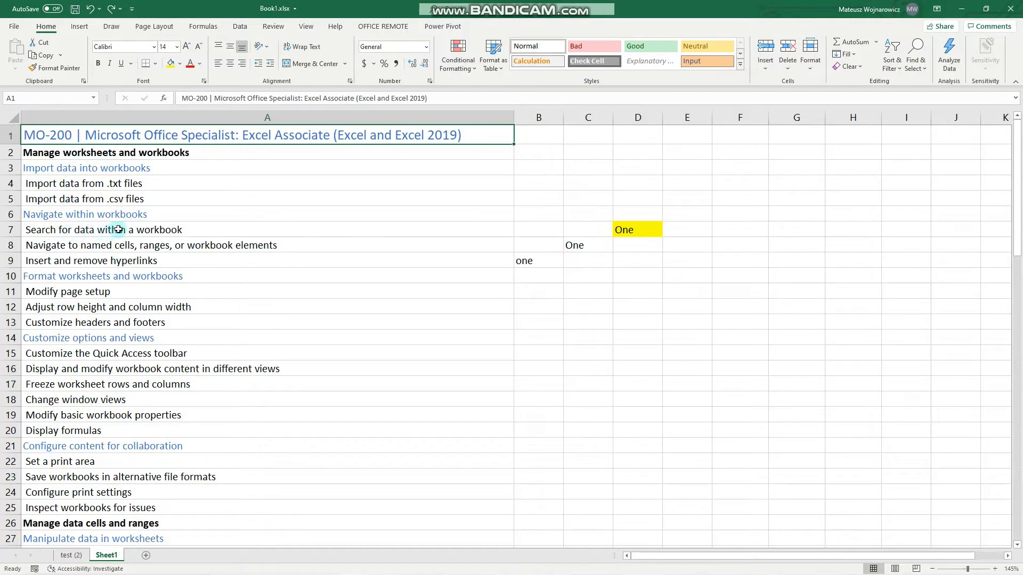
mouse_move(164, 230)
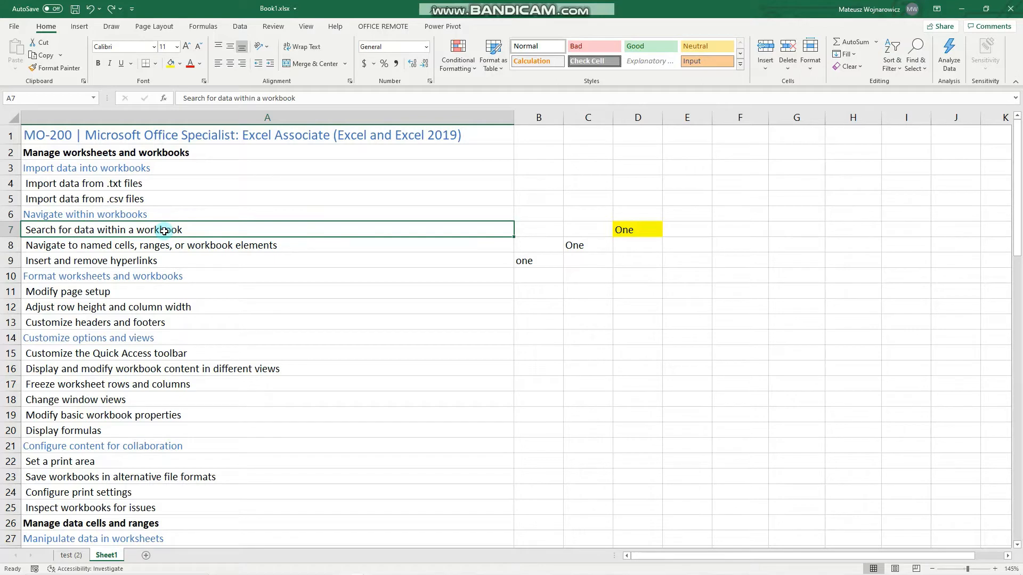
- Search the worksheet for 'One' and list all three matches (D7, C8, B9)
click(631, 229)
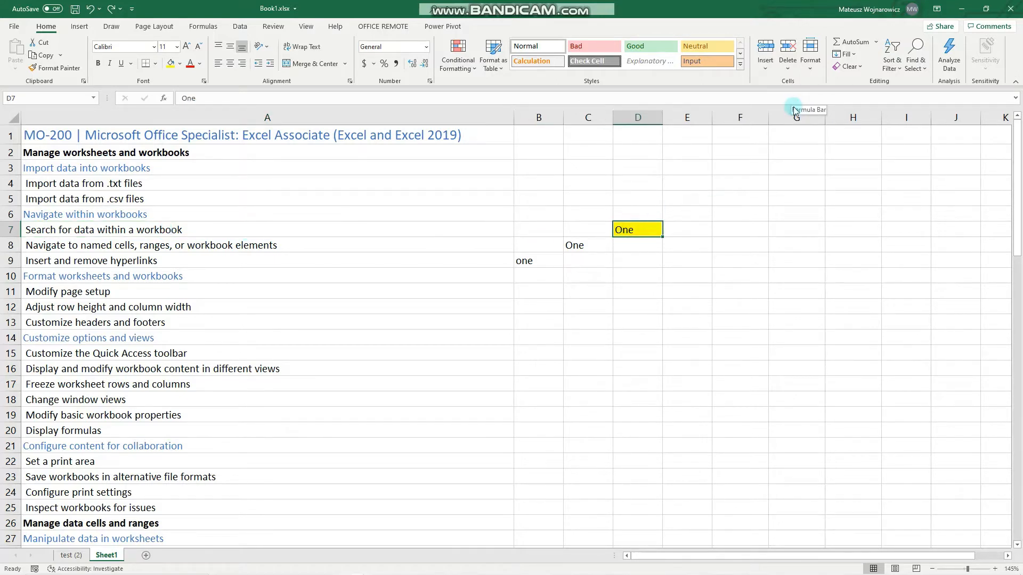
mouse_move(847, 88)
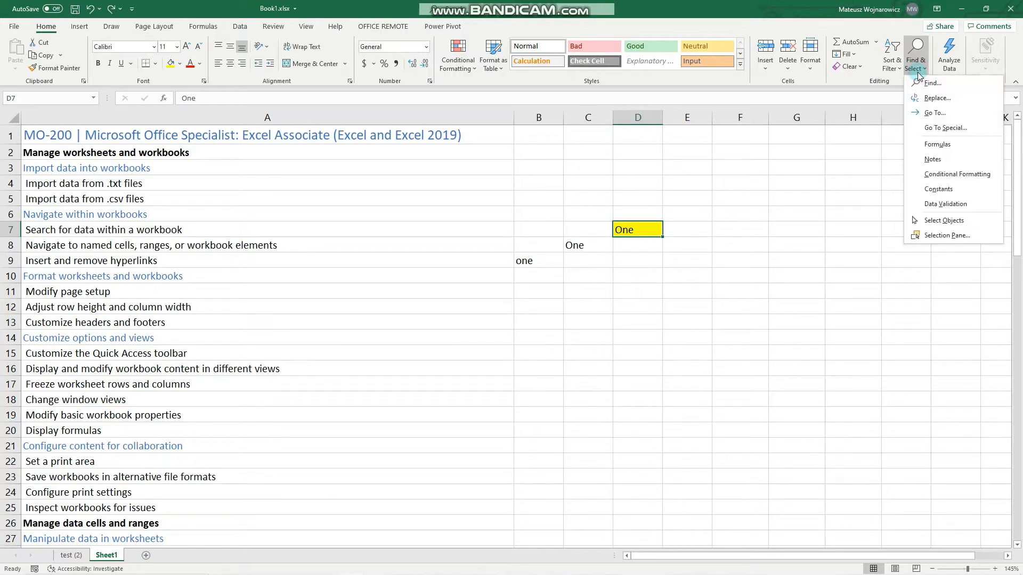
mouse_move(934, 98)
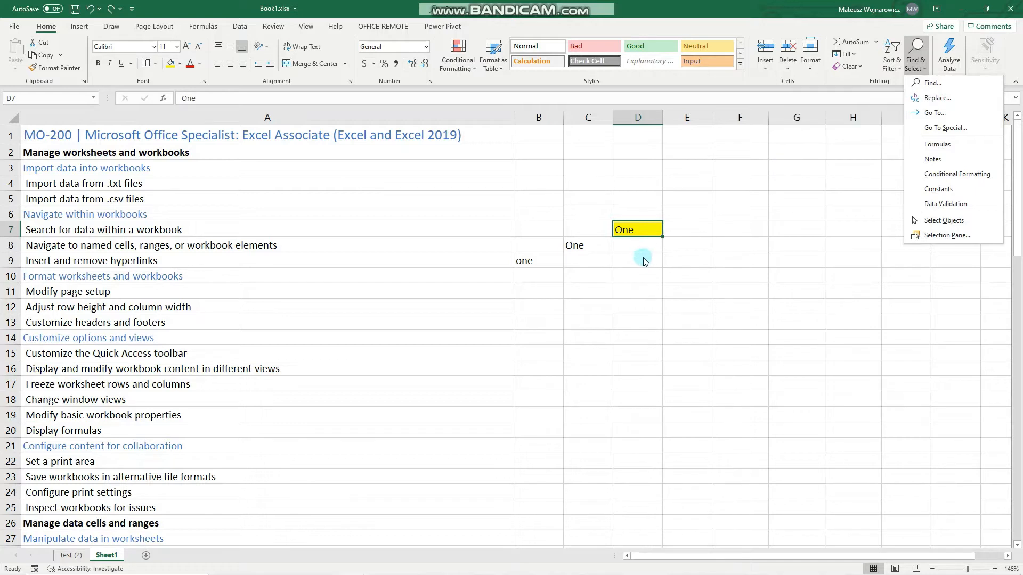
mouse_move(633, 251)
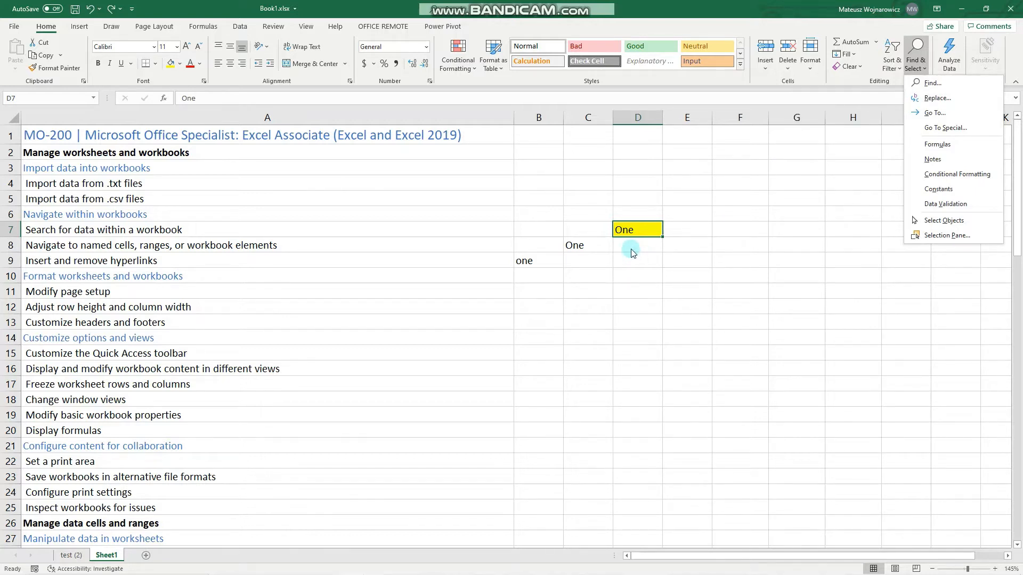
mouse_move(637, 234)
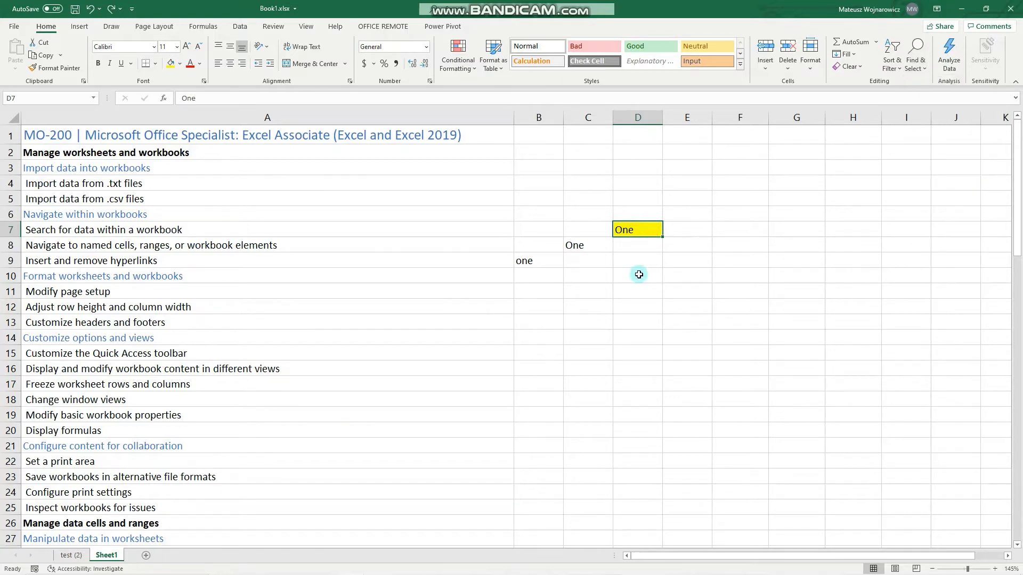
key(ctrl+f)
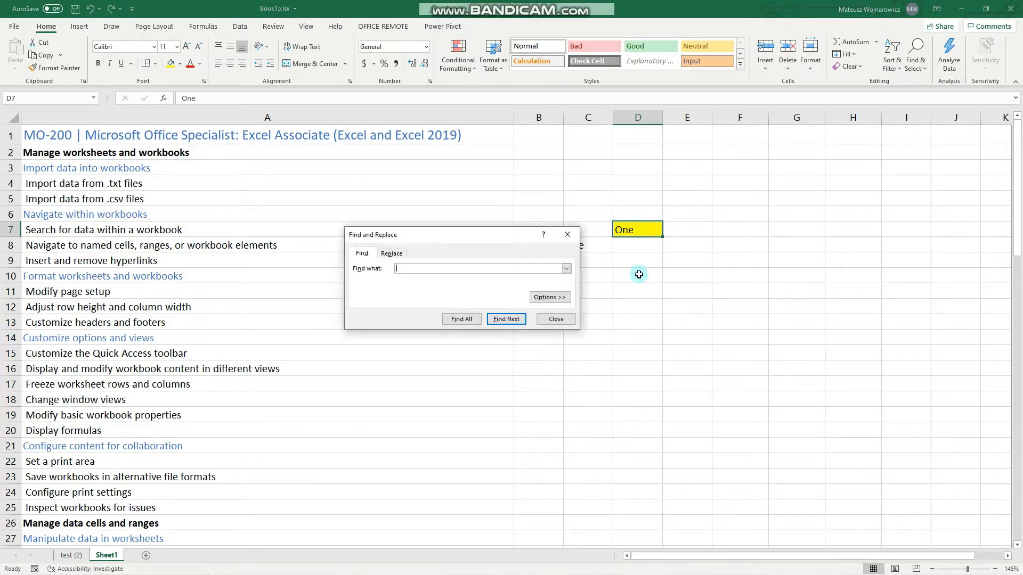
mouse_move(506, 237)
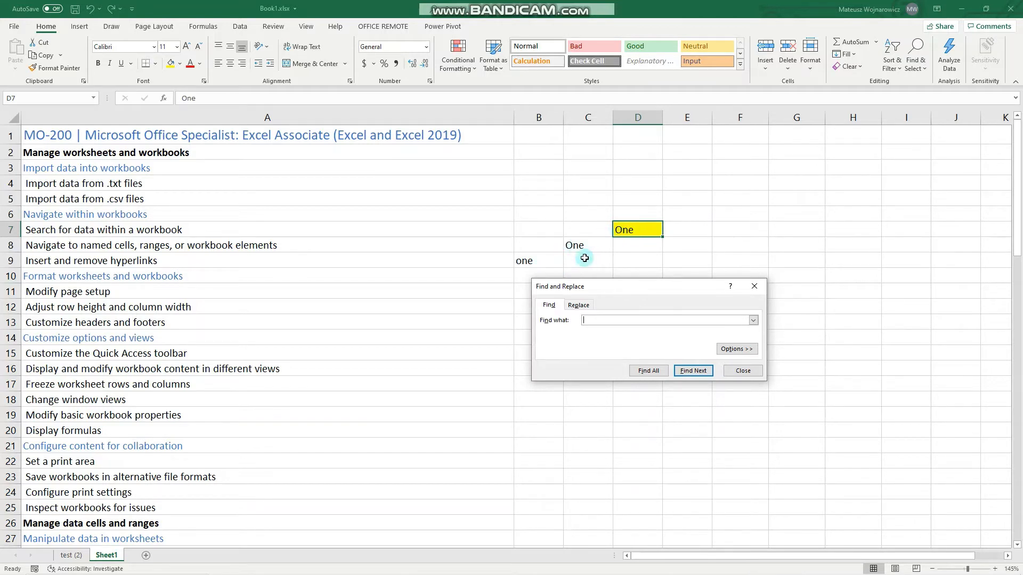
mouse_move(644, 218)
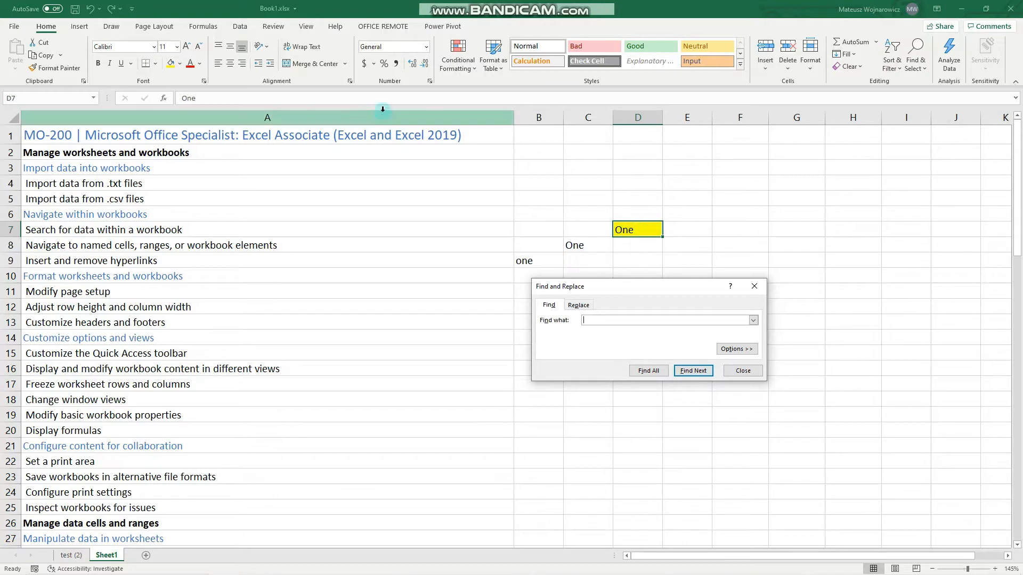
mouse_move(785, 474)
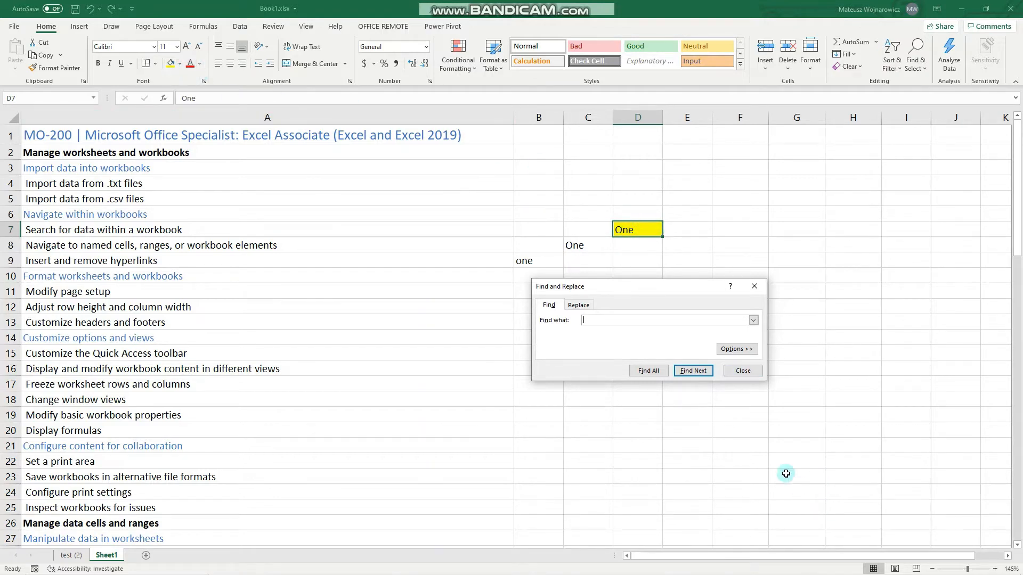
text(\o)
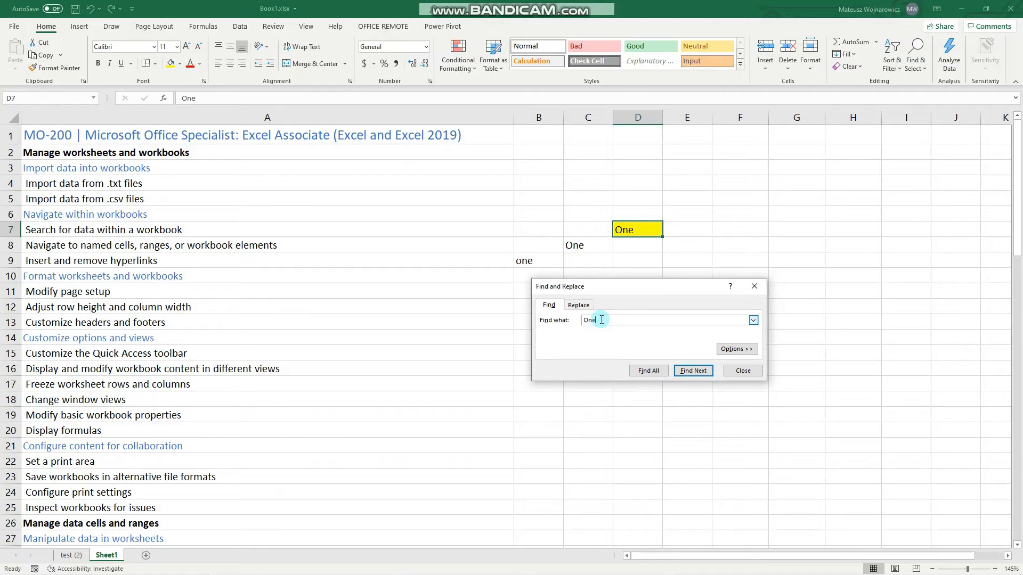
mouse_move(618, 330)
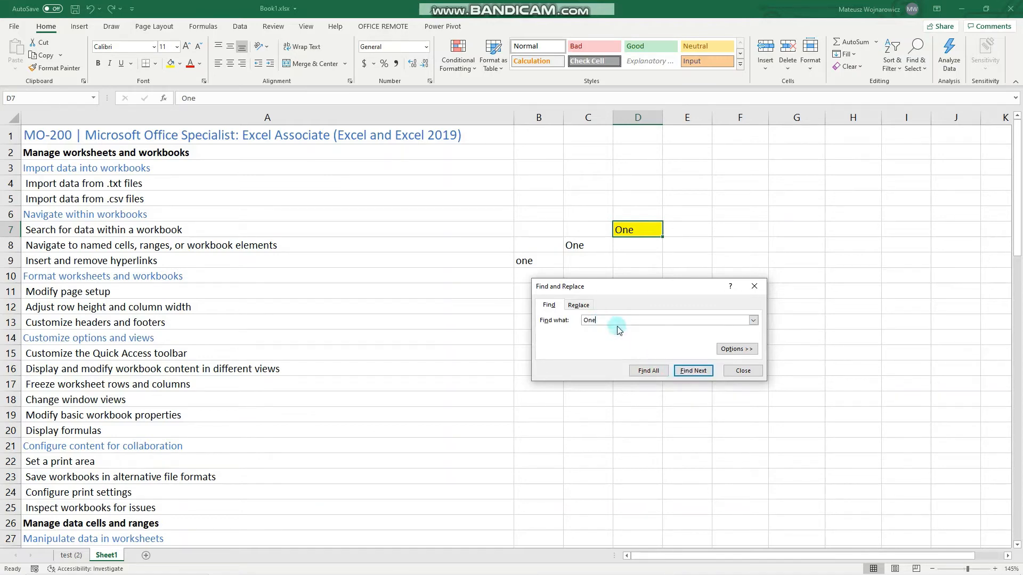
click(692, 371)
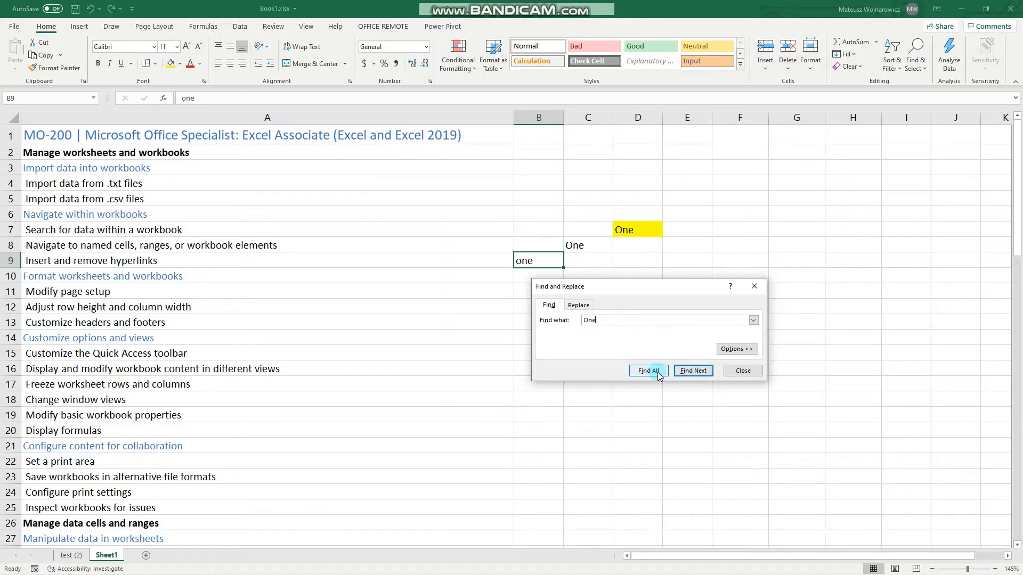
click(648, 371)
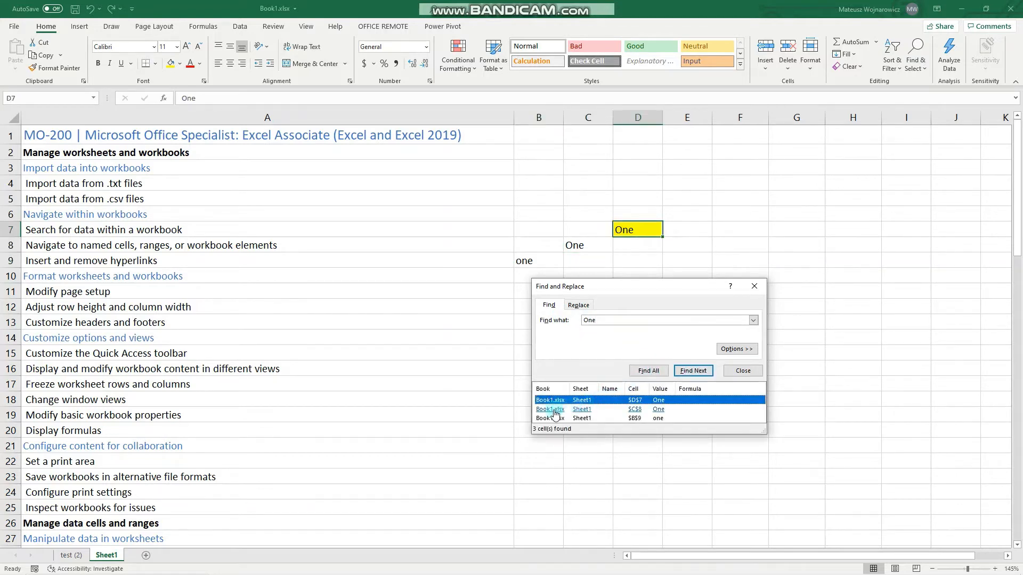
- Jump between the listed matches, visiting C8 and returning to D7
click(550, 409)
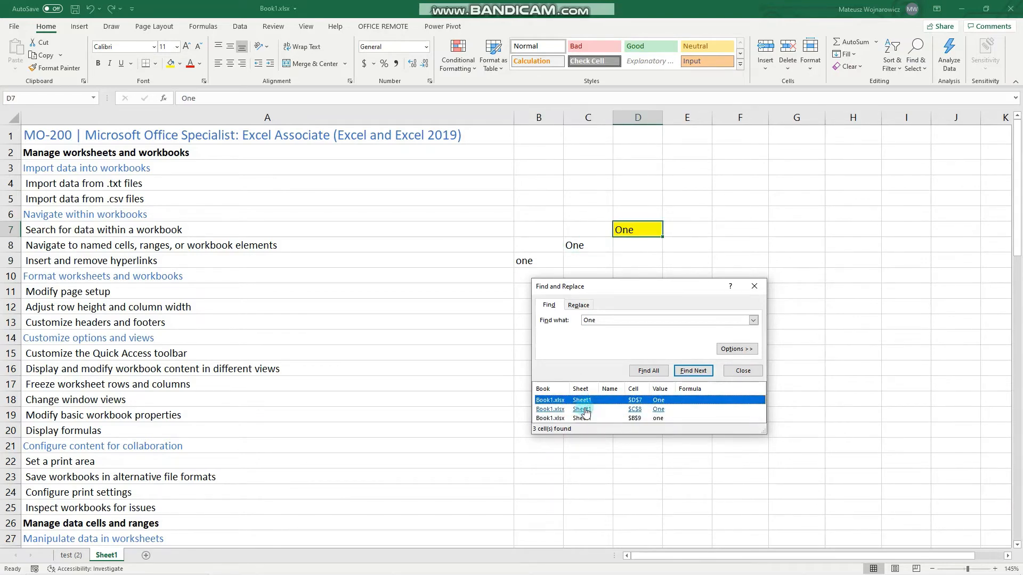
click(584, 409)
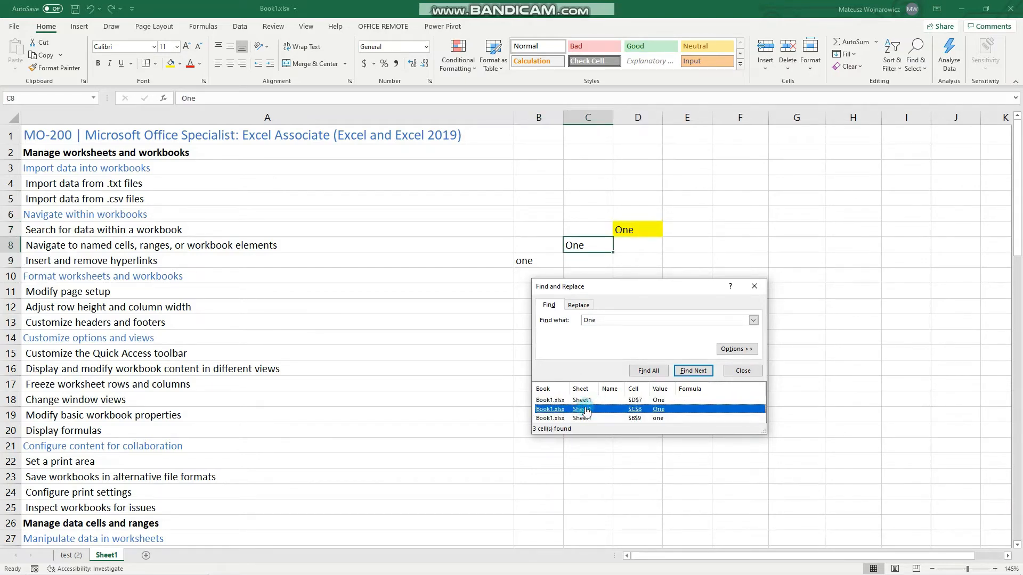
click(693, 371)
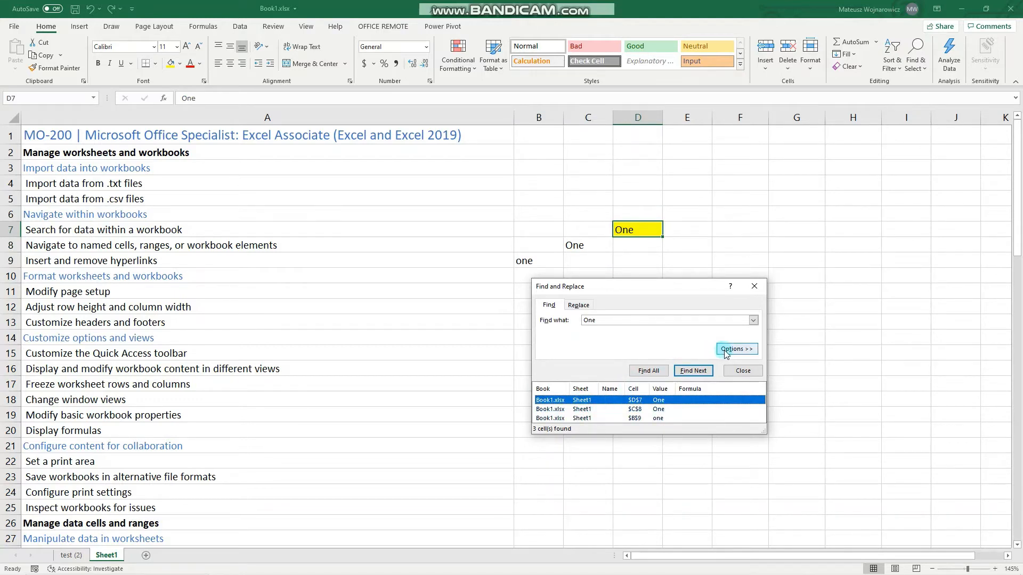
- Turn on Match case so the search finds only D7 and C8
click(736, 348)
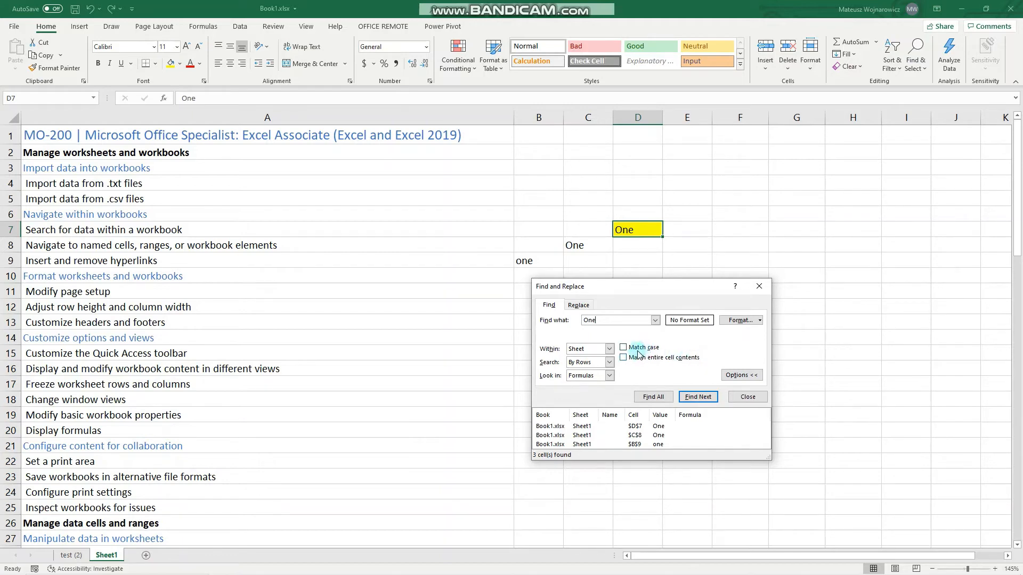
click(623, 347)
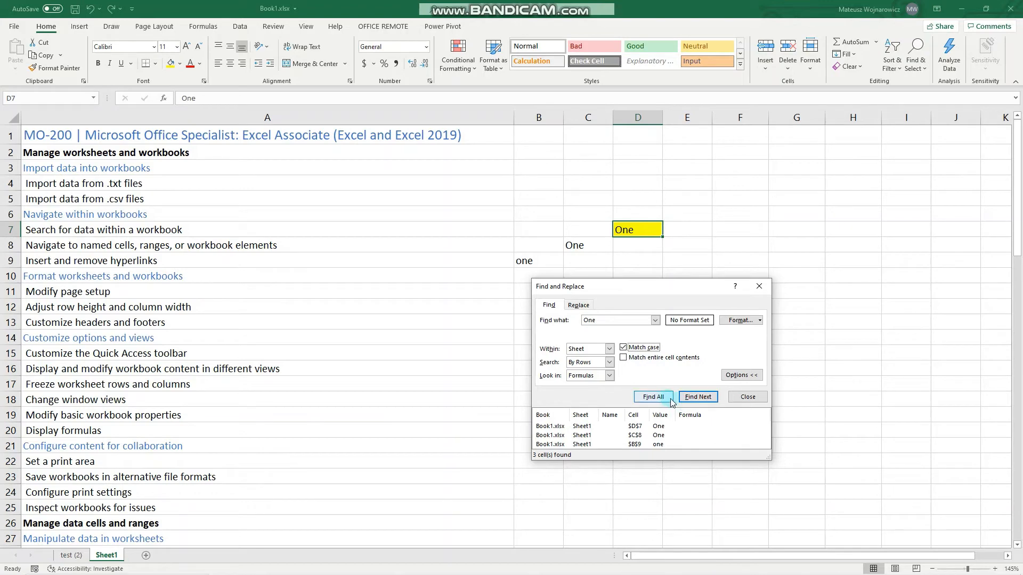
click(622, 347)
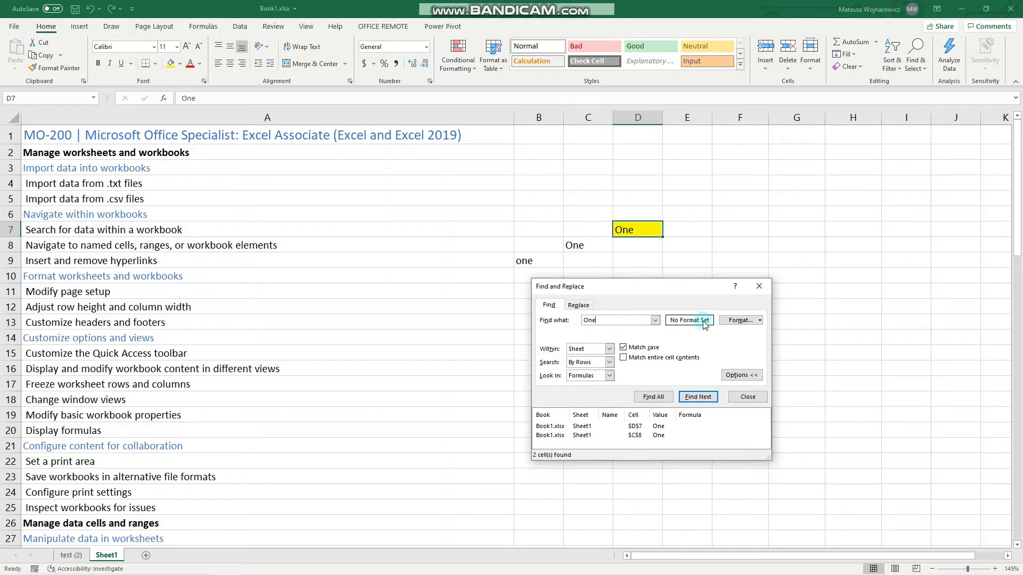
- Require a yellow fill in the search format, narrowing results to D7 alone
click(738, 319)
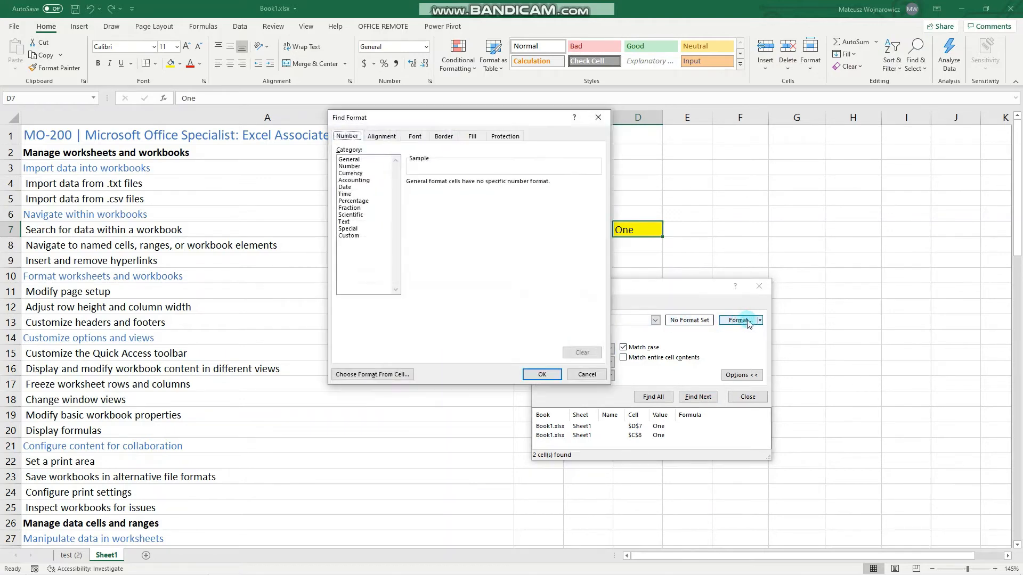
click(472, 137)
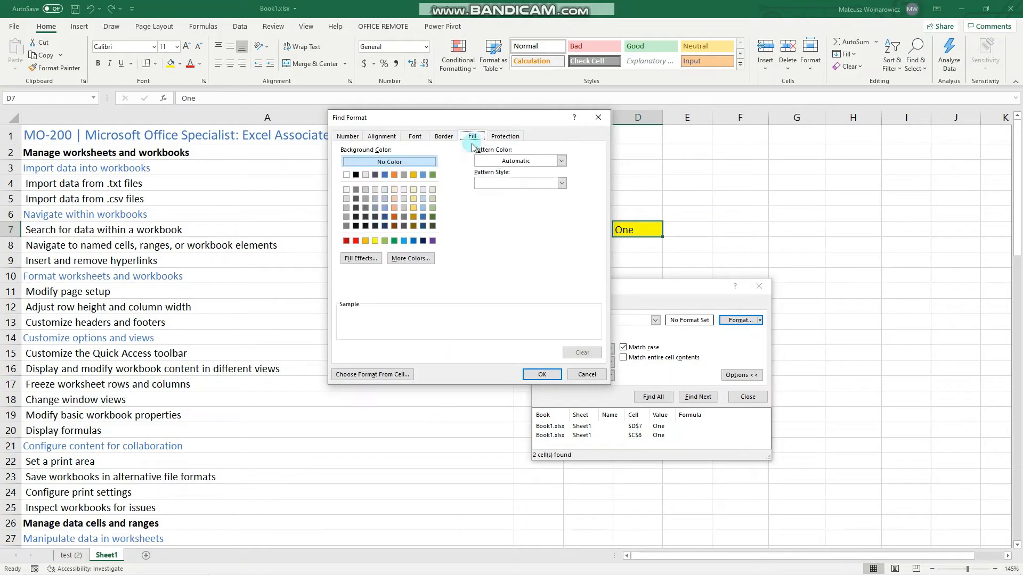
click(364, 240)
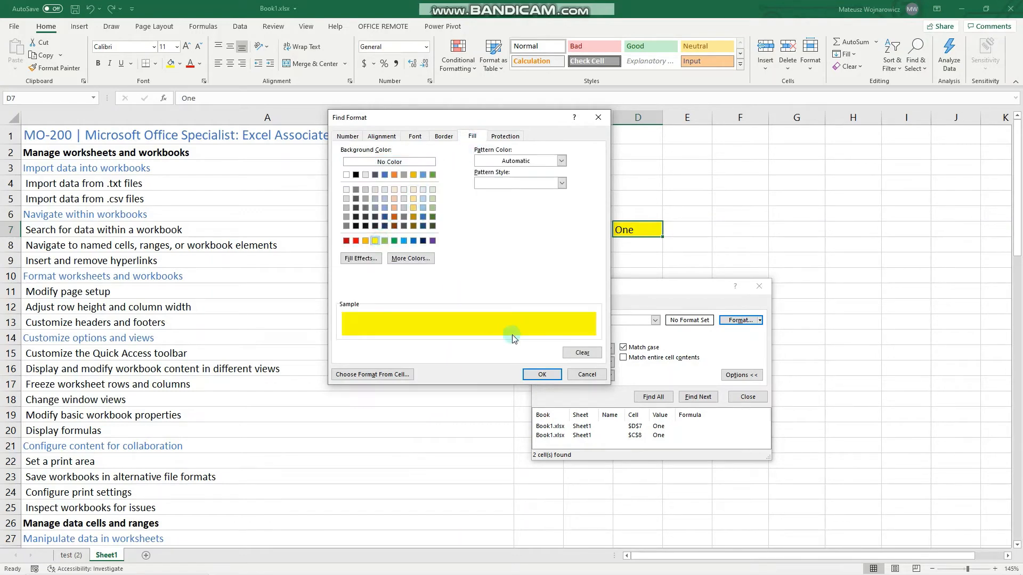
click(541, 375)
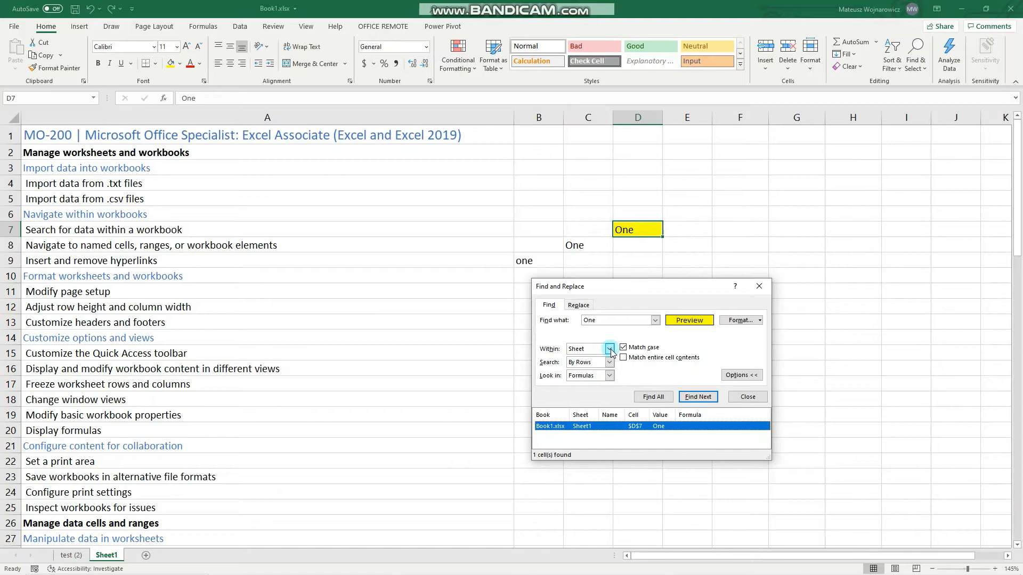
- Clear the fill requirement and step to the next 'One' match
click(609, 348)
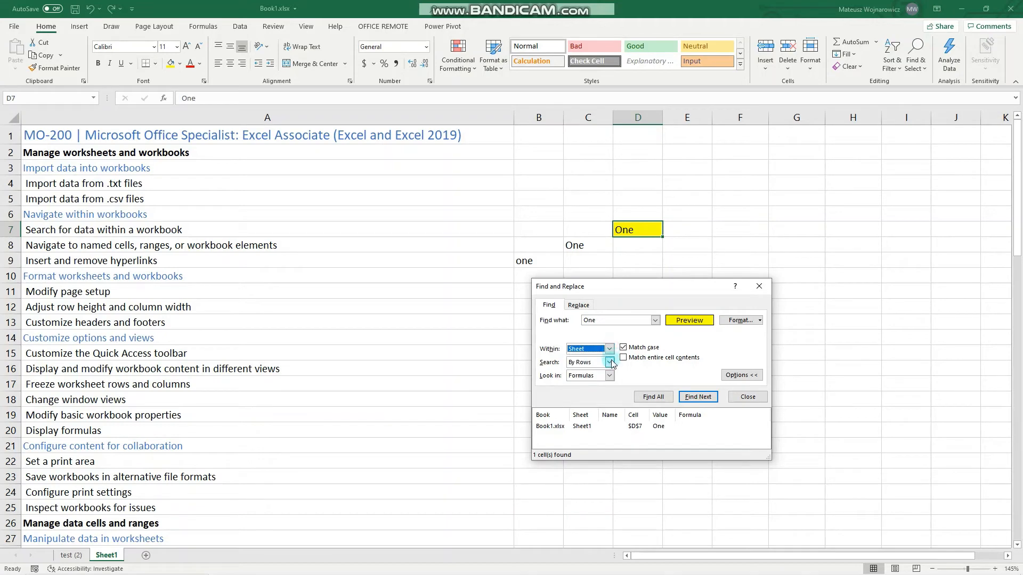
click(608, 362)
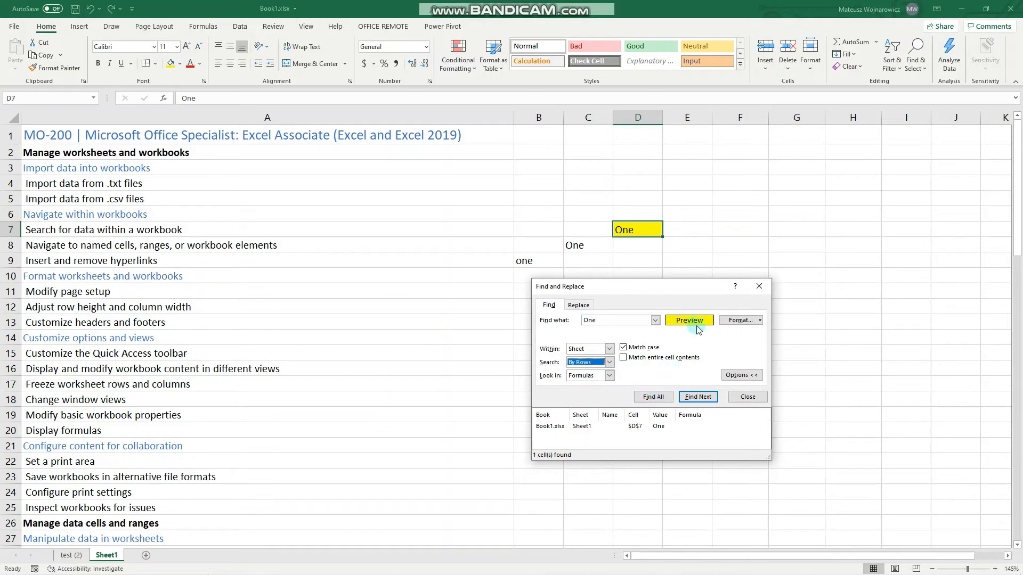
click(737, 319)
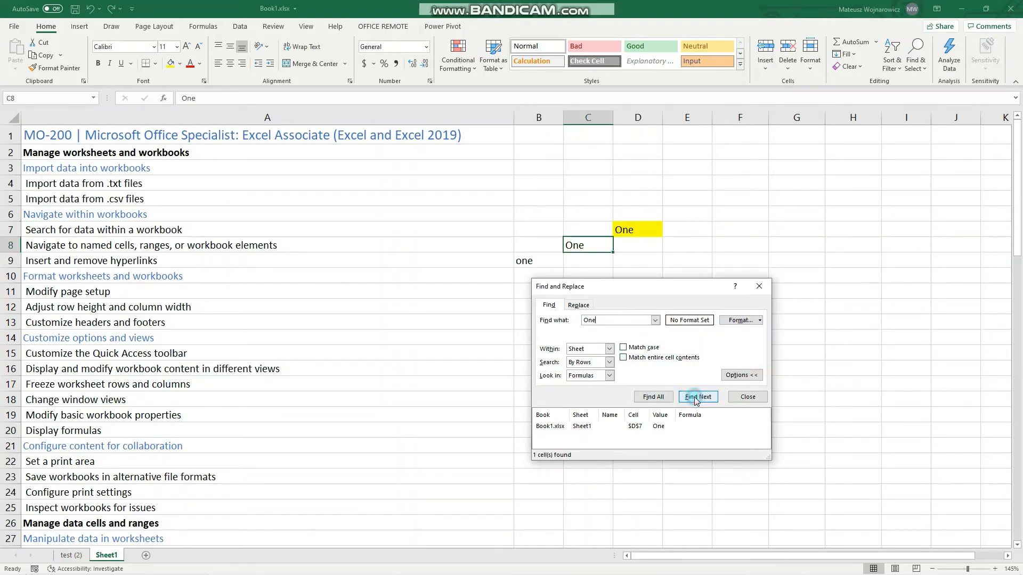
click(698, 396)
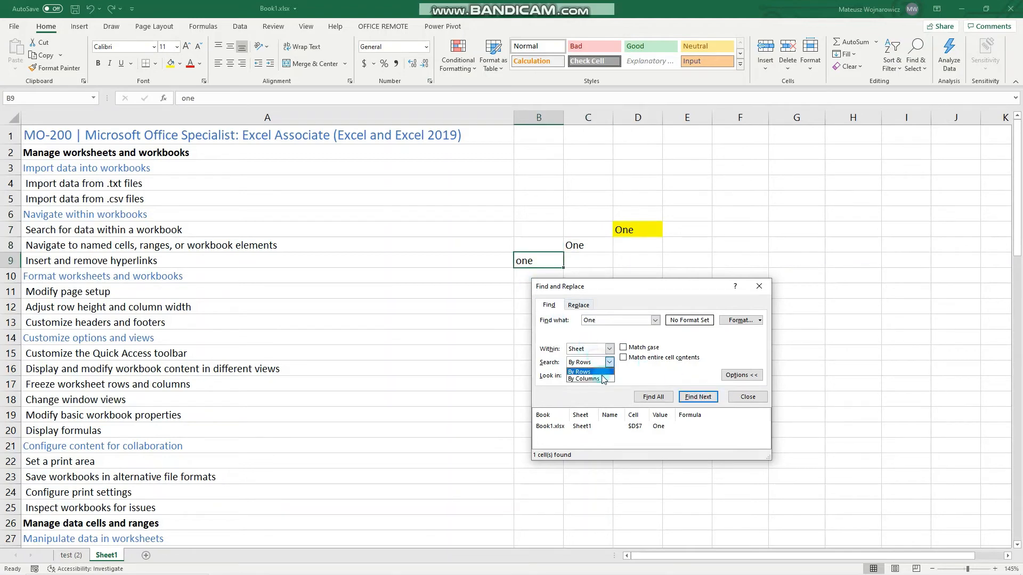
- Run the search by columns through successive matches, review Look in, and move to replacing
click(698, 396)
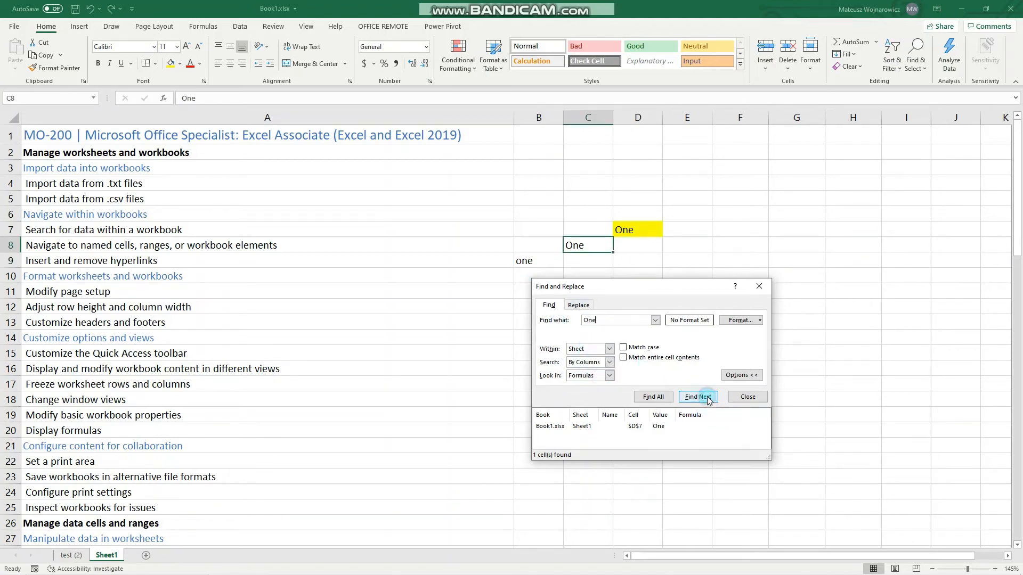
click(697, 397)
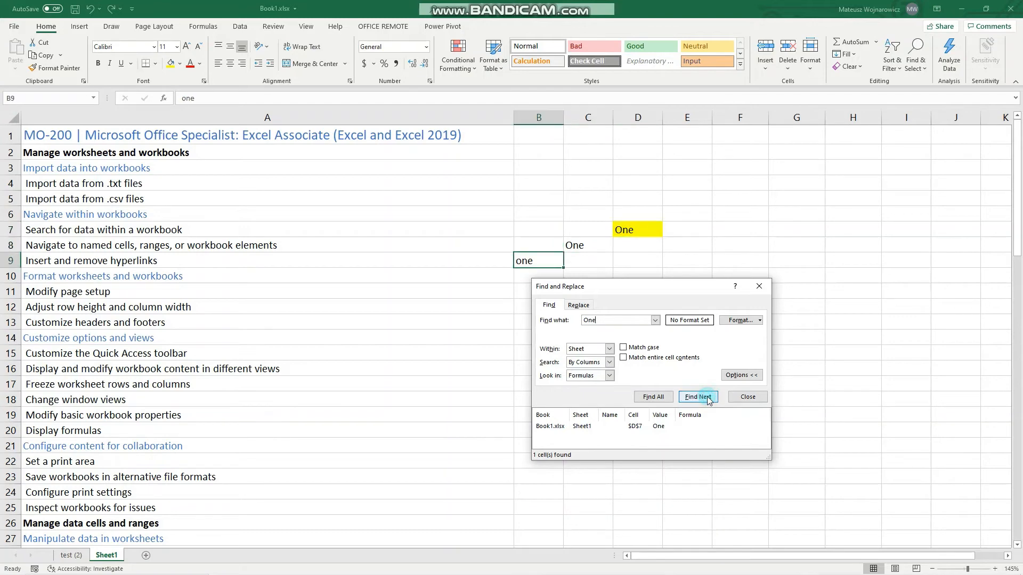
click(698, 396)
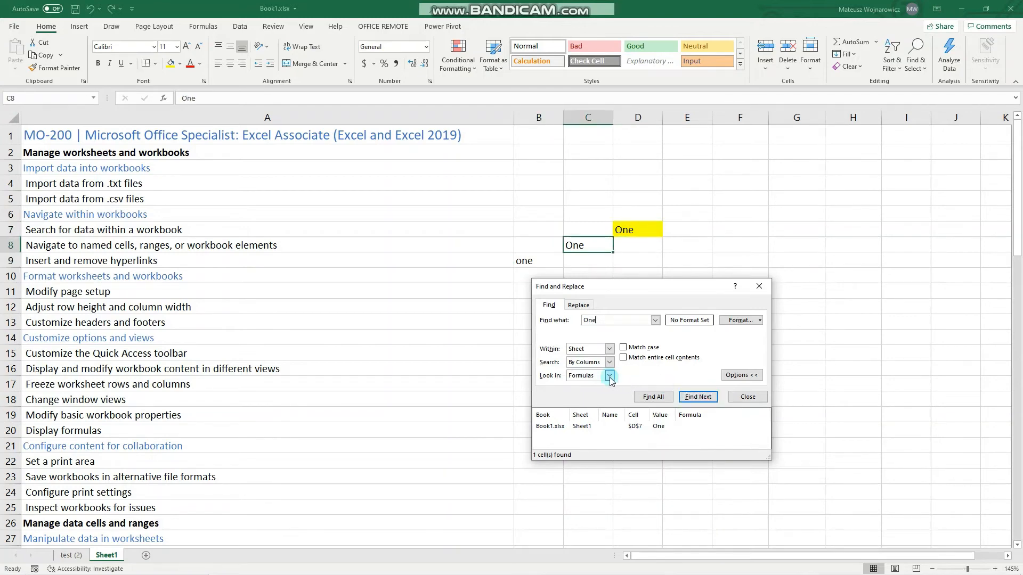
click(609, 375)
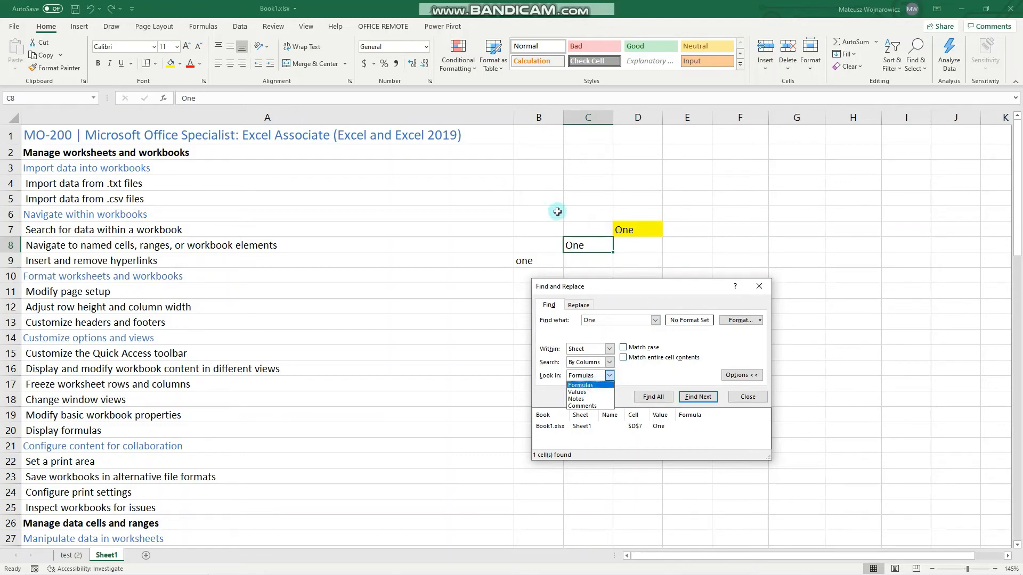
mouse_move(602, 392)
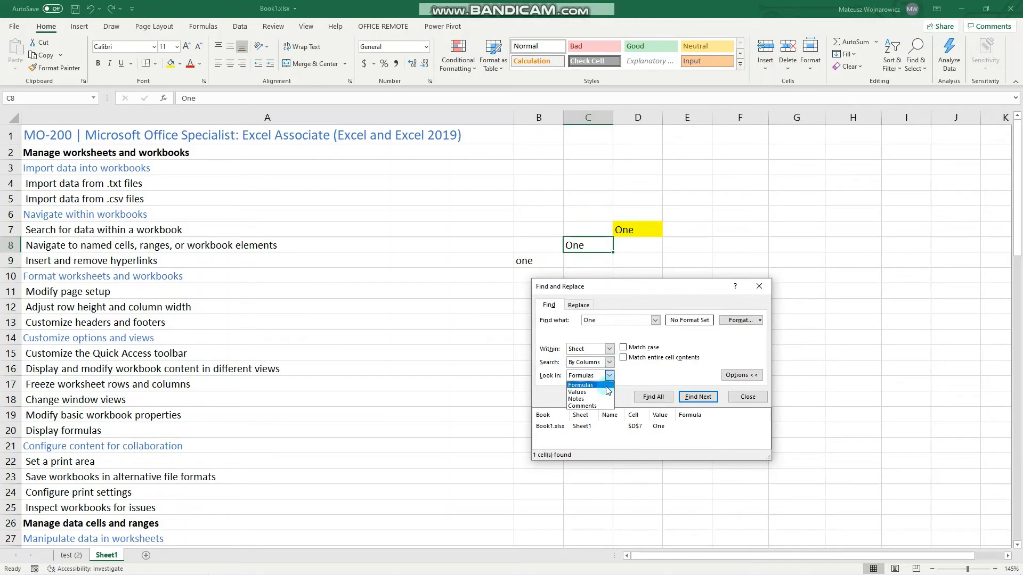
mouse_move(589, 398)
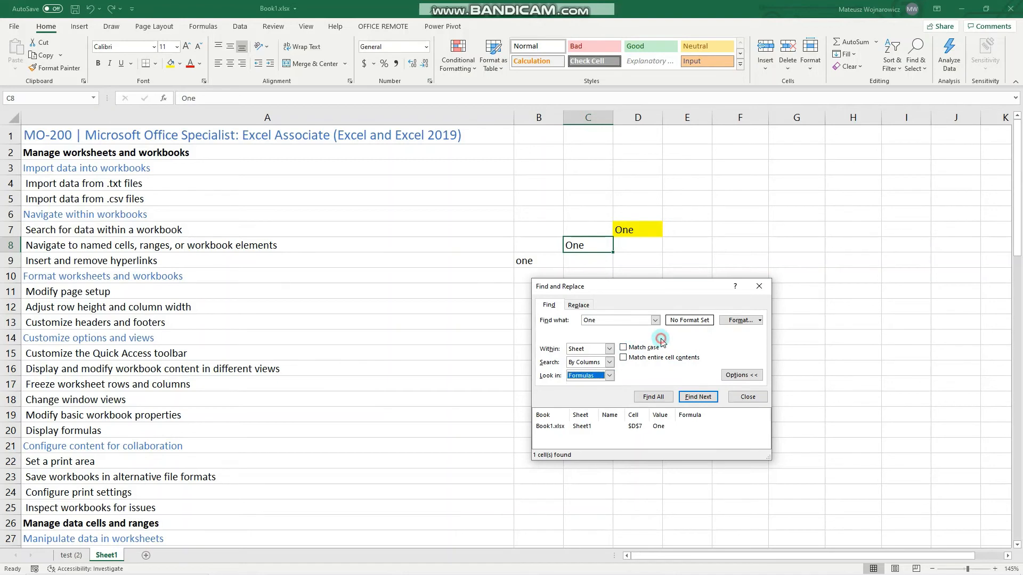
mouse_move(614, 334)
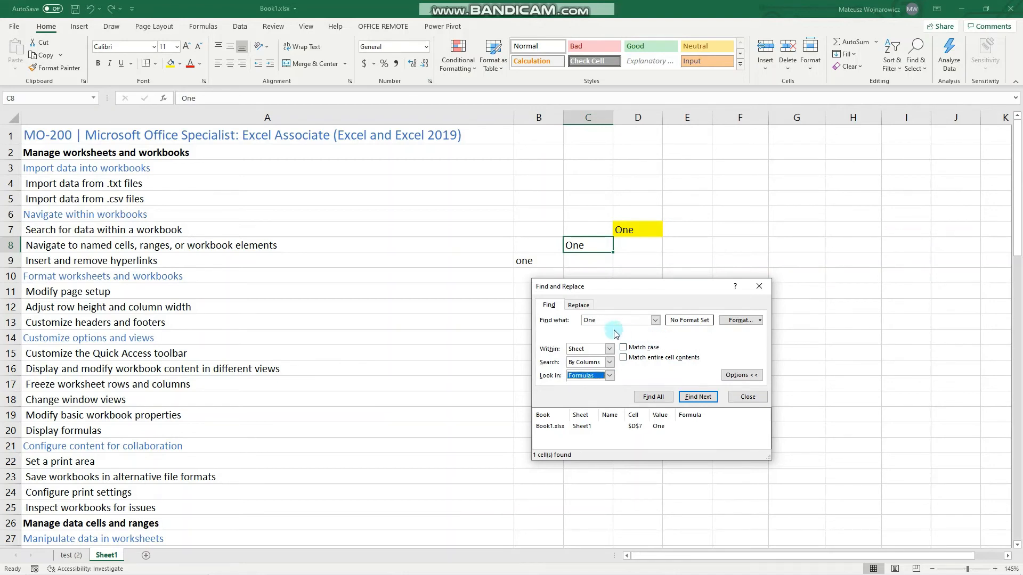
click(579, 305)
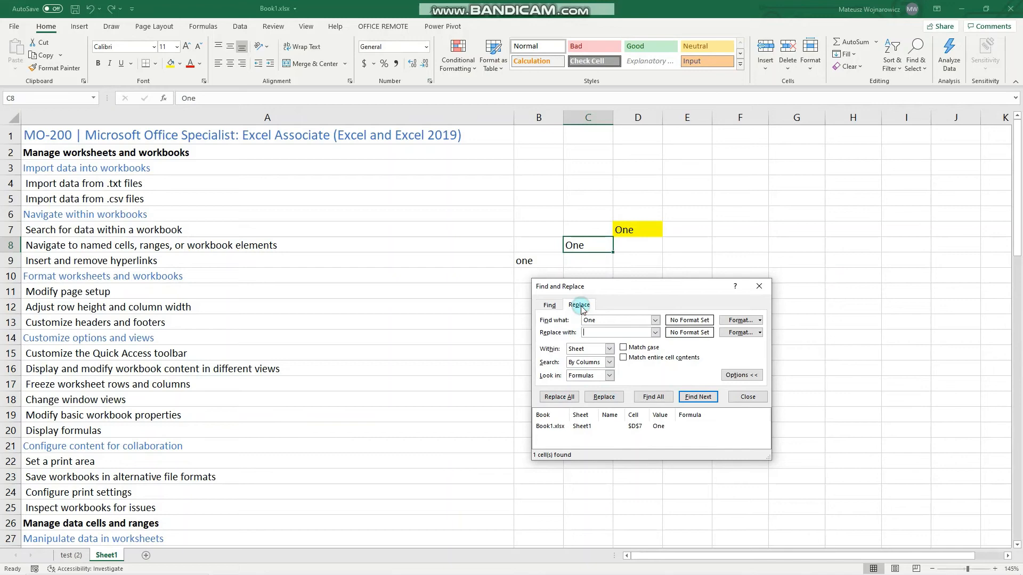
mouse_move(616, 309)
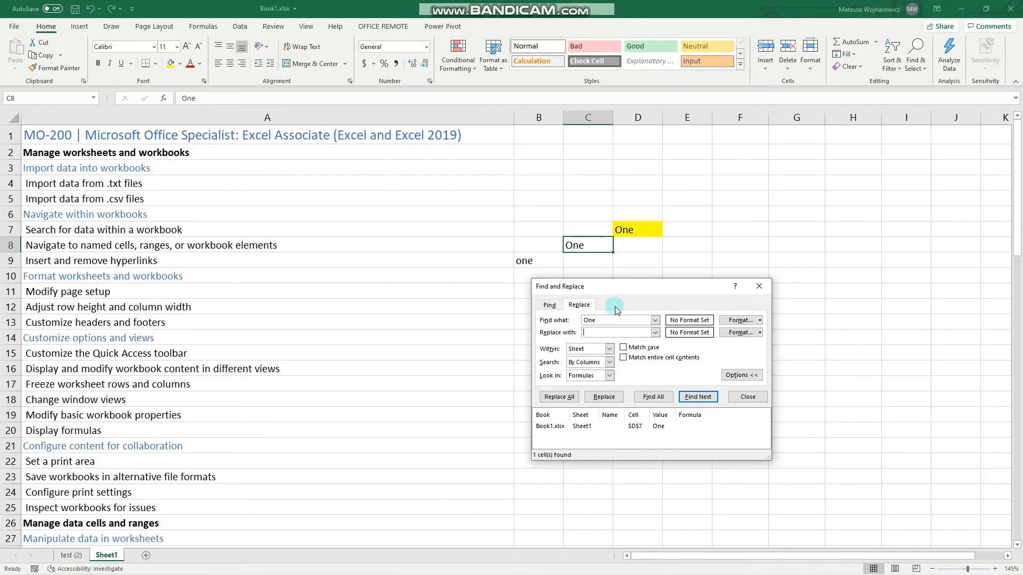
- Replace every 'One' with 'Two' across the sheet (3 replacements)
click(613, 320)
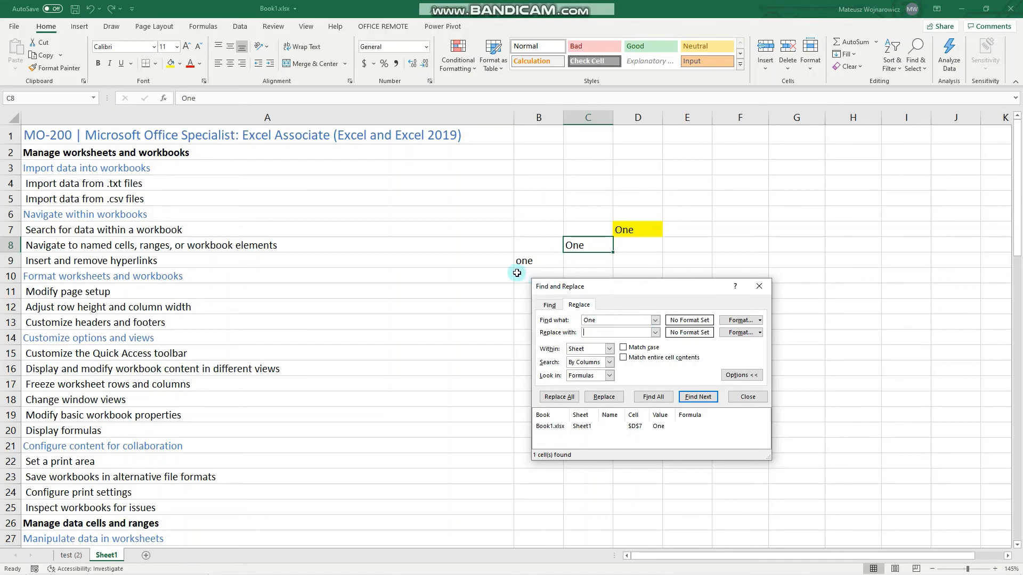
mouse_move(602, 245)
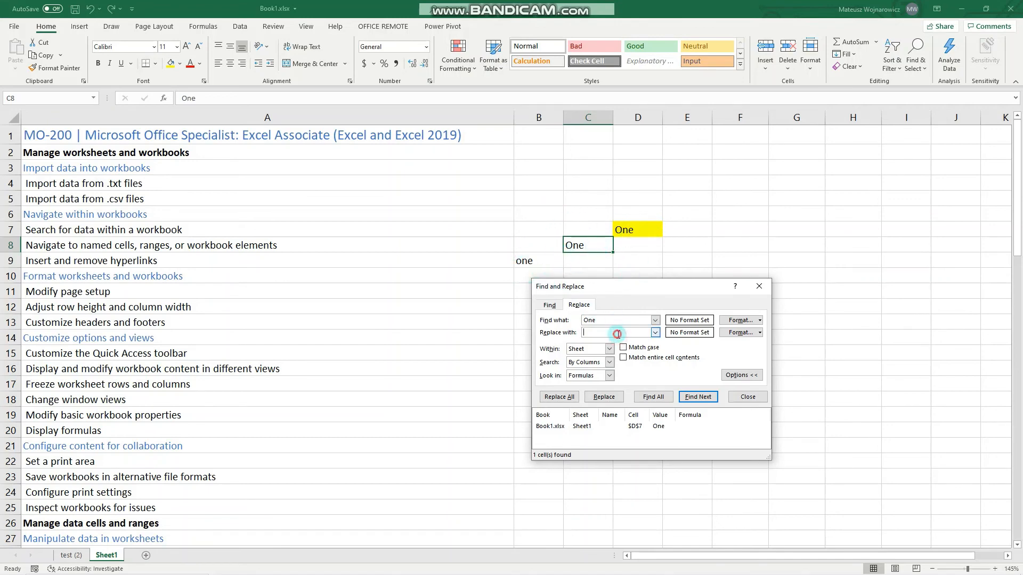
text(Two)
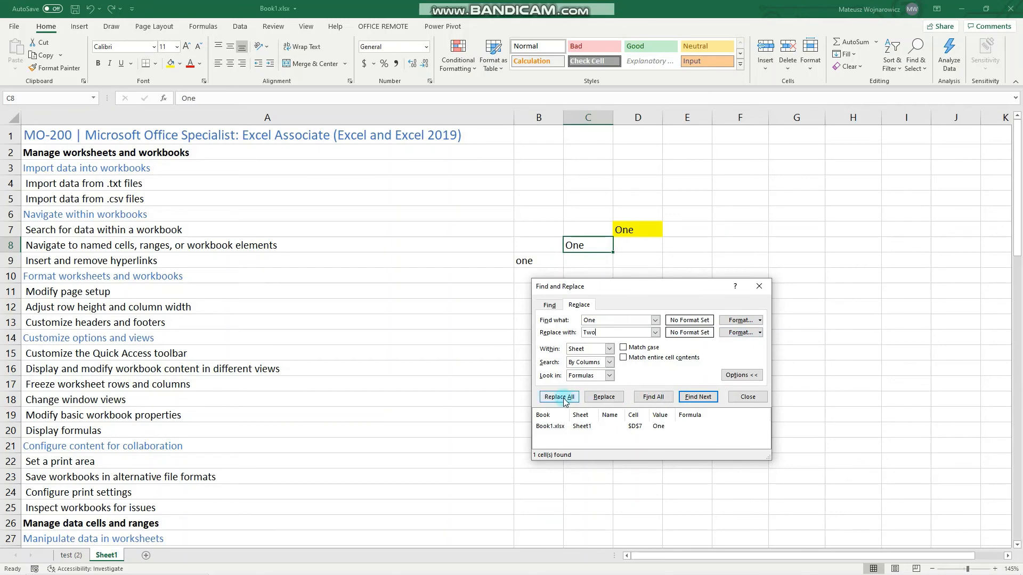
click(558, 396)
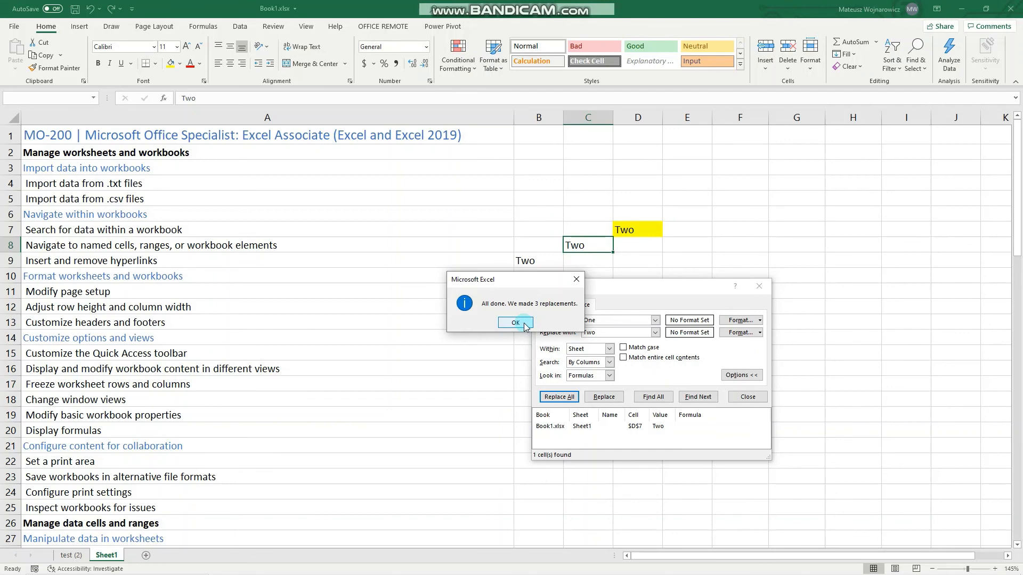
- Acknowledge the notice confirming 3 replacements were made
click(516, 322)
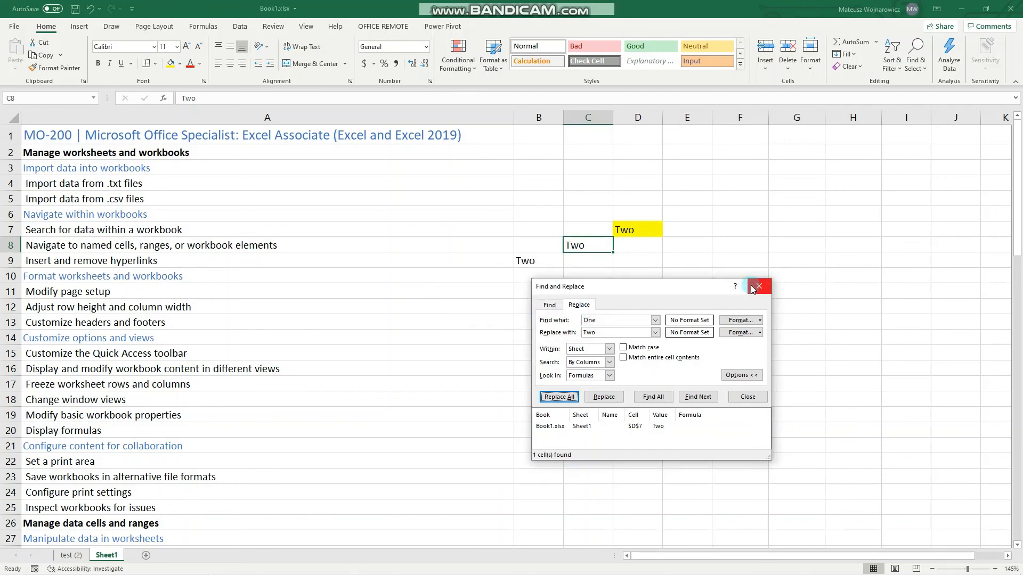
mouse_move(759, 286)
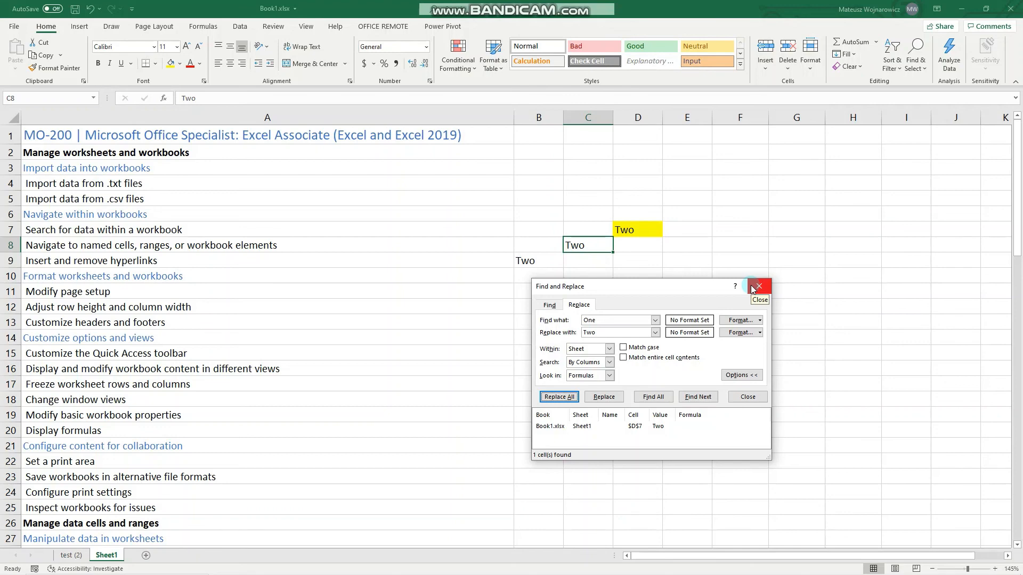
mouse_move(757, 288)
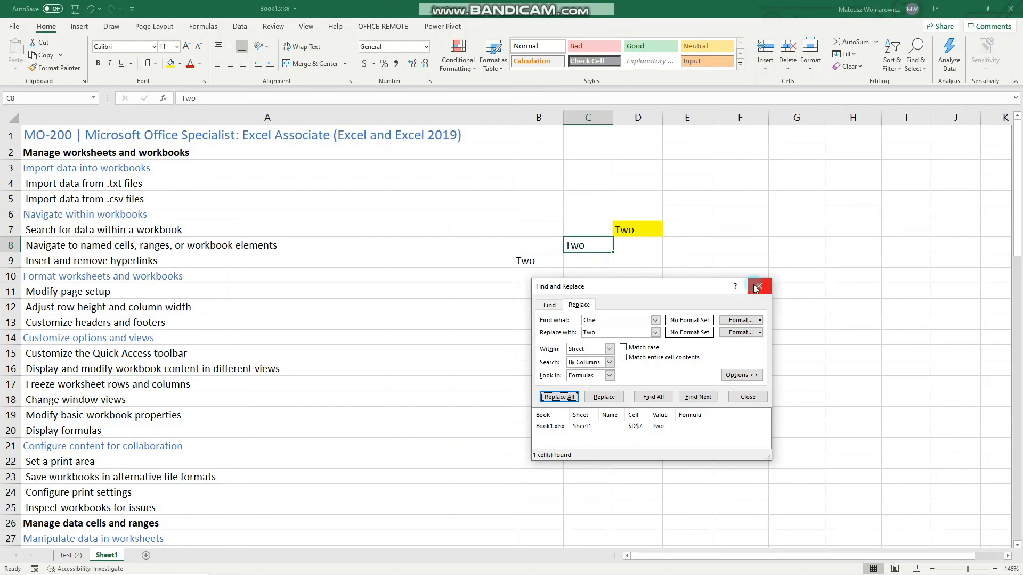